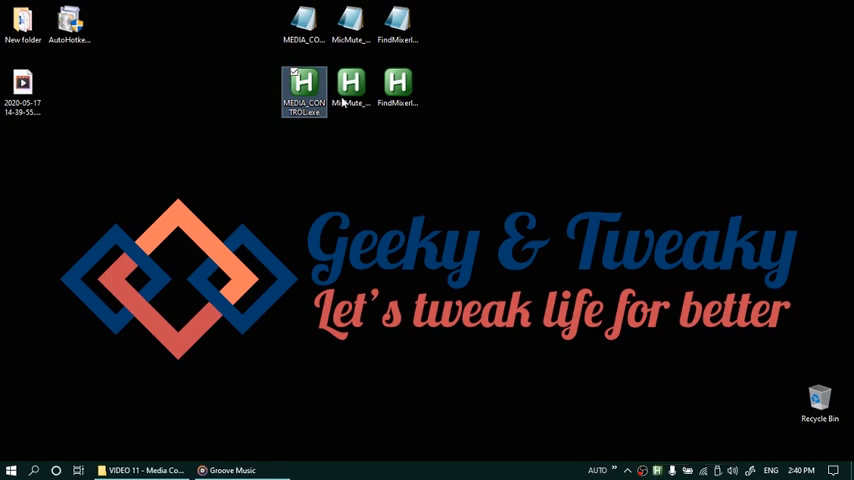
Step: Open MEDIA_CONTROL.AHK from the desktop in Notepad to view its media and volume hotkeys
double_click(301, 82)
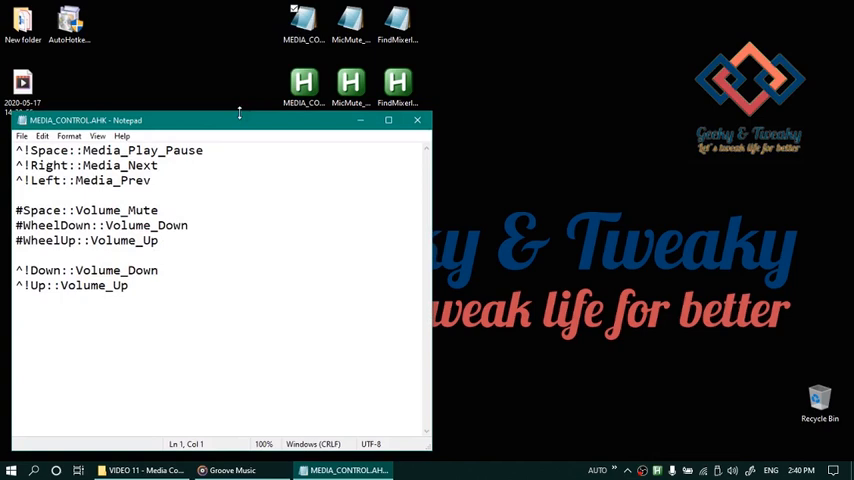
left_click(205, 150)
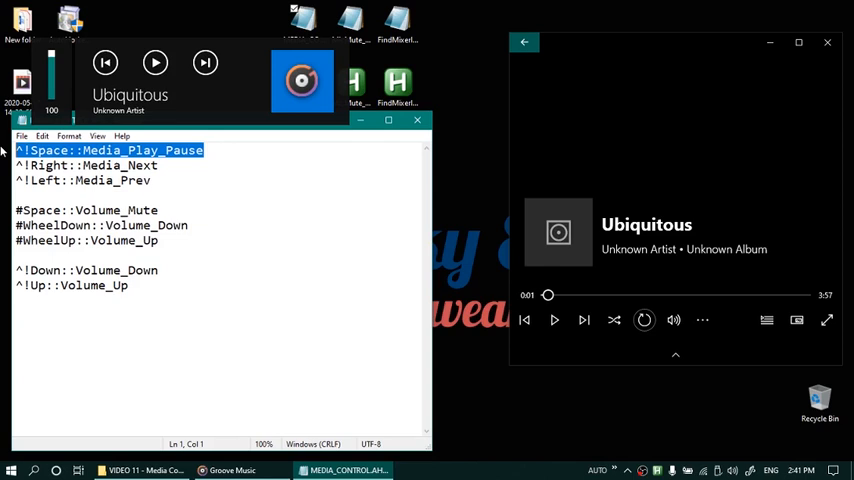
Step: Highlight the media playback hotkeys and line 9's ^! prefix, then close Notepad
left_click_drag(200, 150, 150, 180)
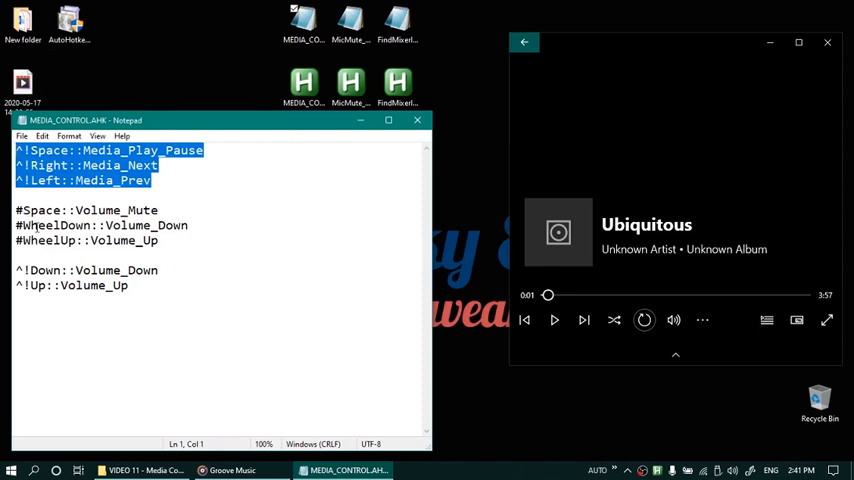
mouse_move(27, 240)
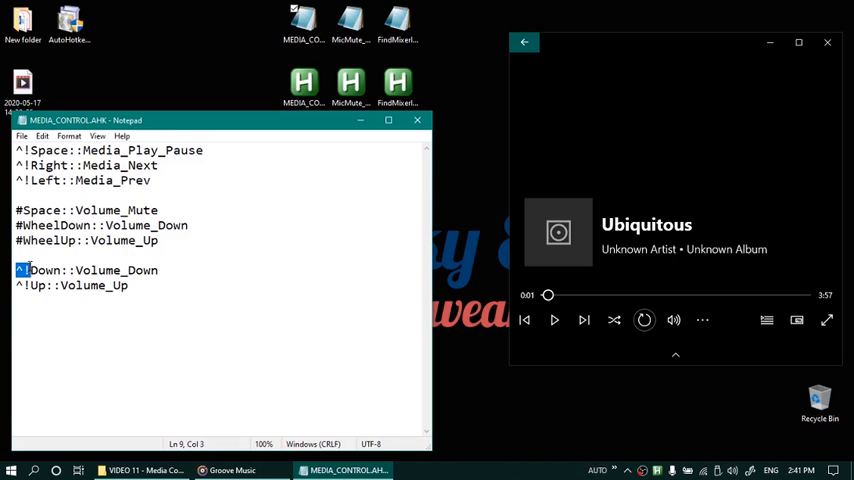
left_click_drag(16, 270, 107, 286)
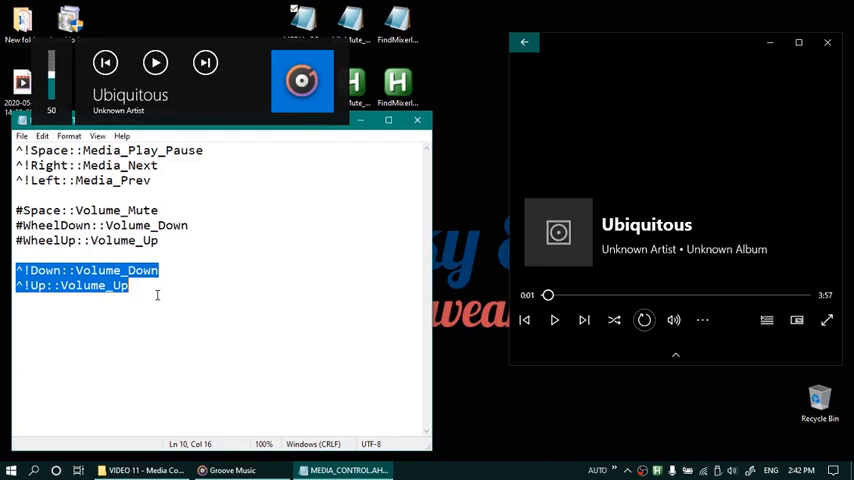
left_click(158, 295)
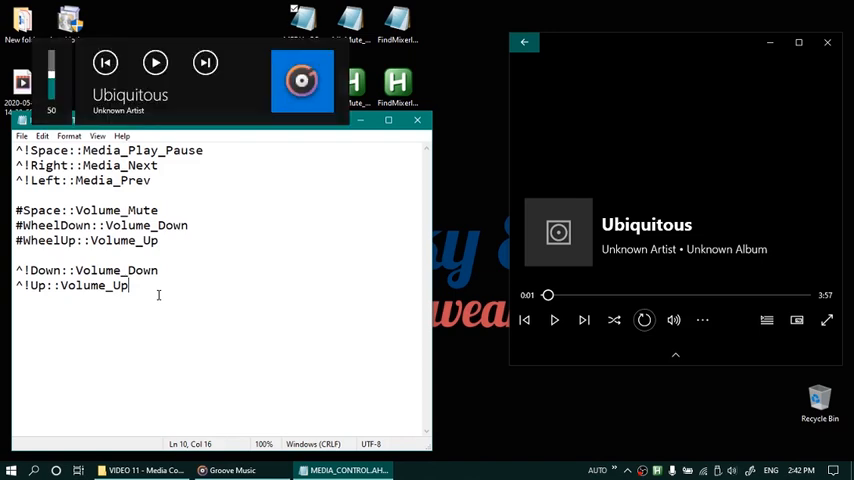
mouse_move(403, 145)
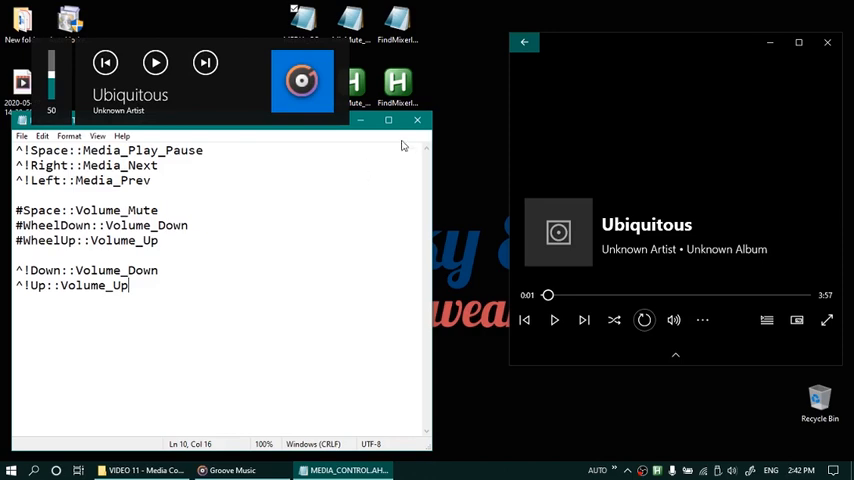
left_click(416, 120)
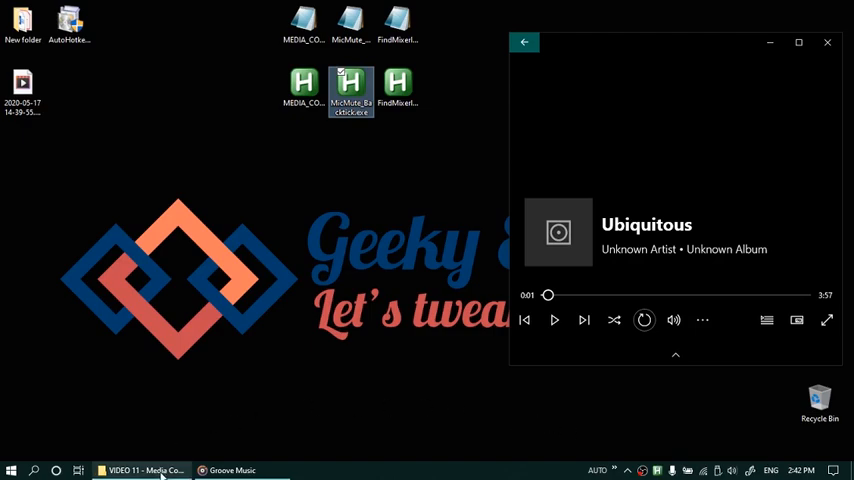
left_click(140, 467)
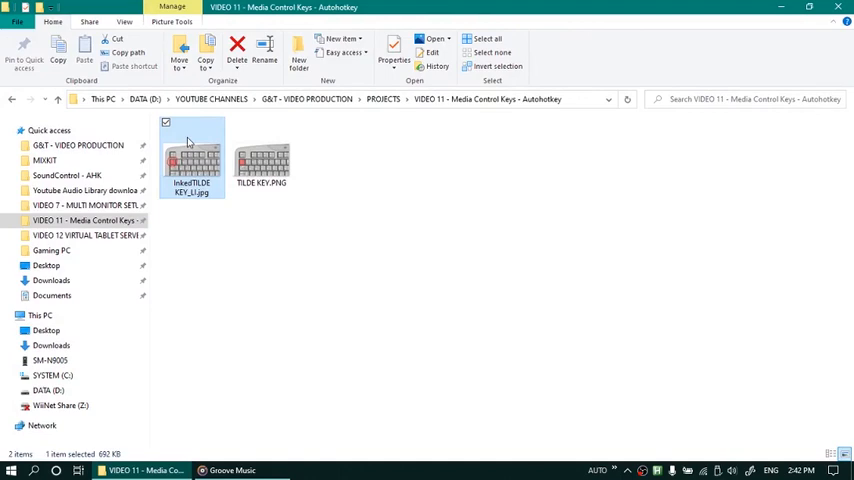
double_click(192, 160)
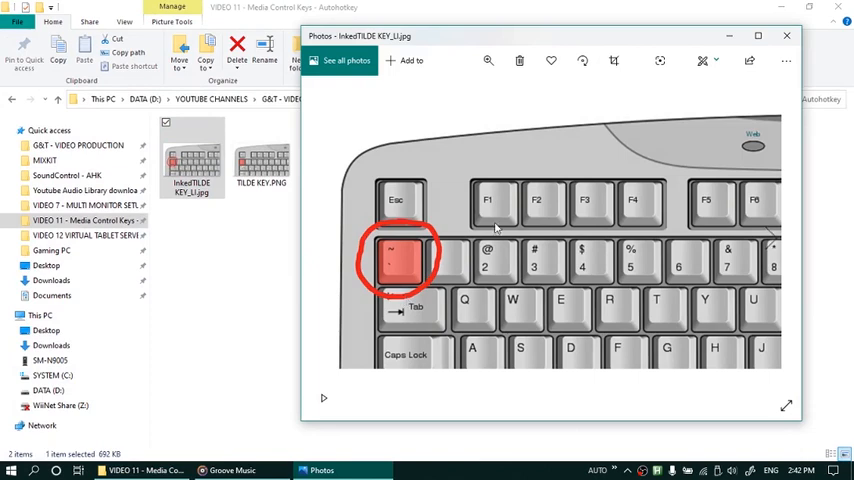
mouse_move(787, 35)
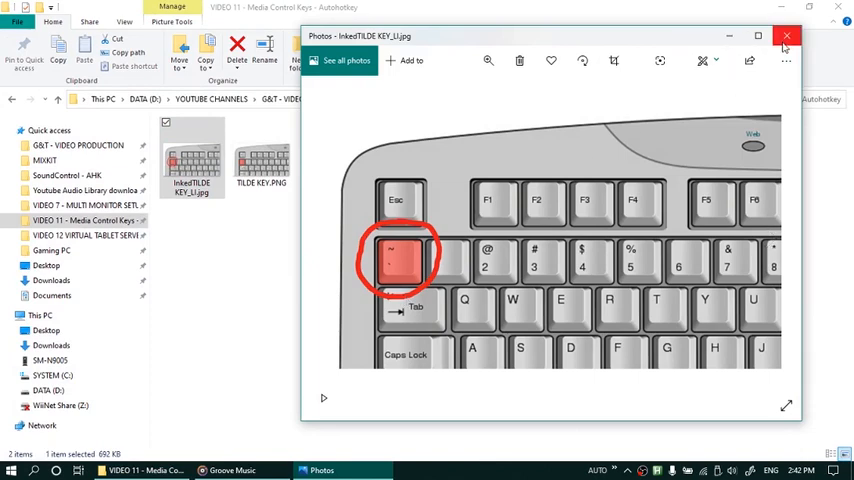
left_click(787, 35)
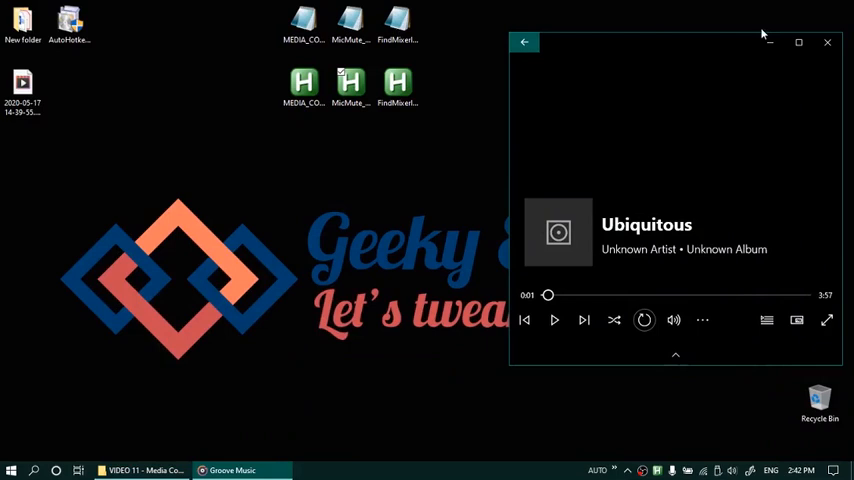
mouse_move(169, 124)
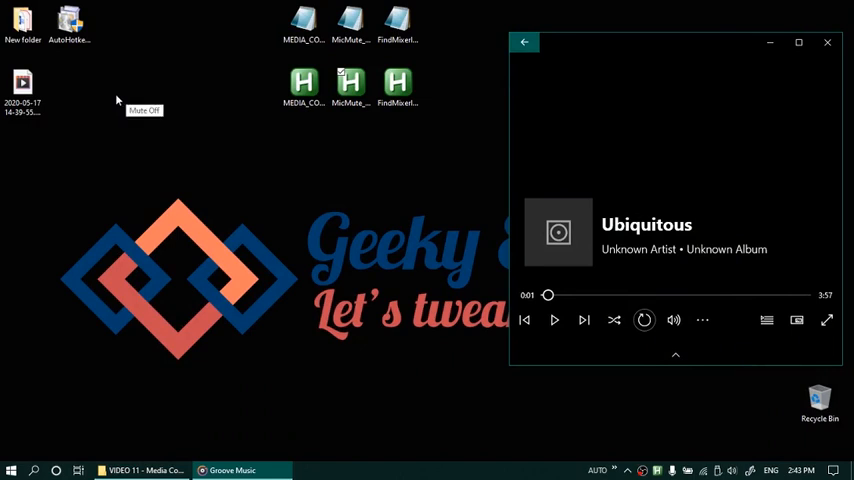
mouse_move(116, 98)
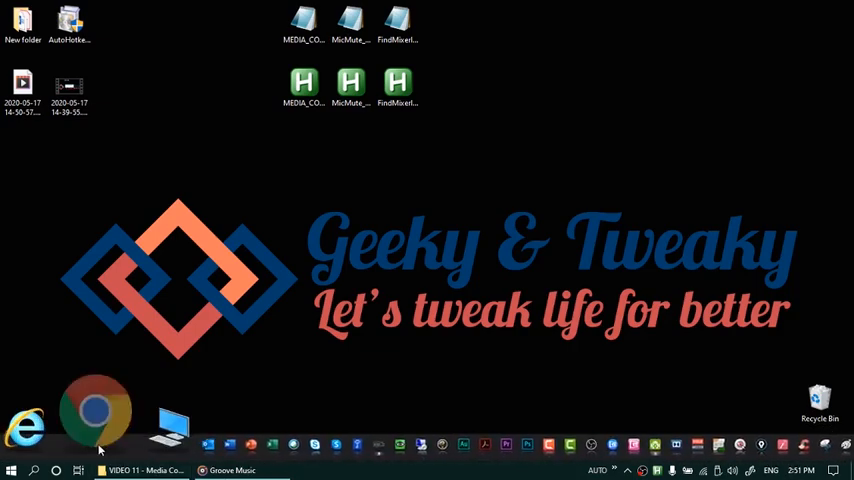
Step: Download AutoHotkey 1.1.32.00 from autohotkey.com in Chrome and run Express Installation
left_click(92, 413)
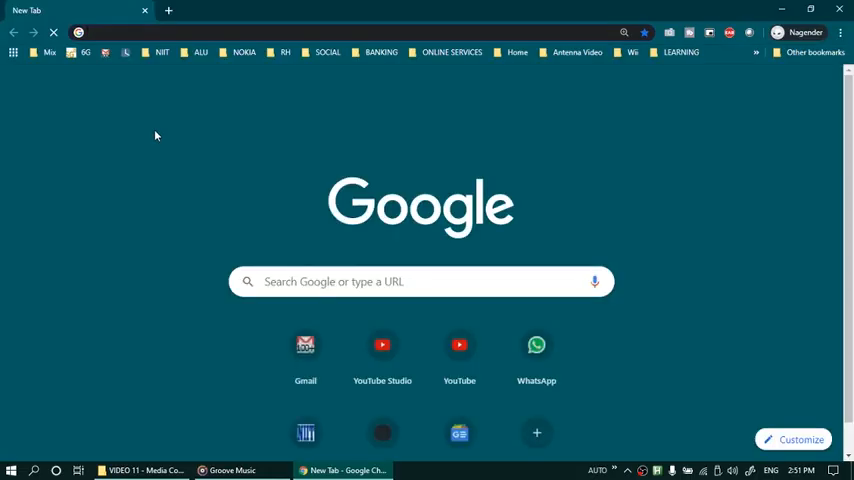
type("https://www.autohotkey.com/")
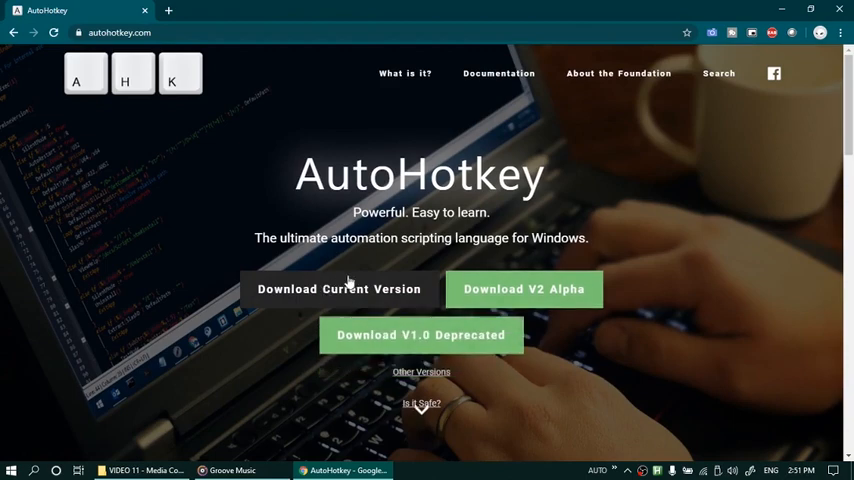
left_click(795, 8)
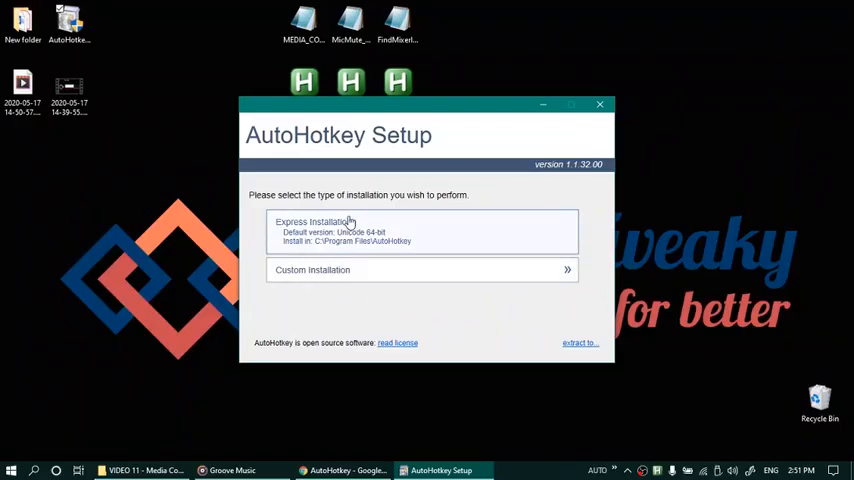
left_click(421, 231)
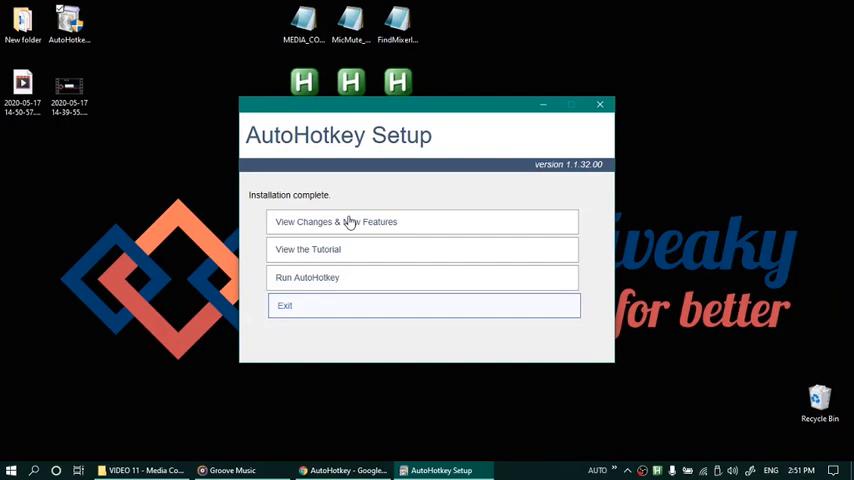
mouse_move(376, 272)
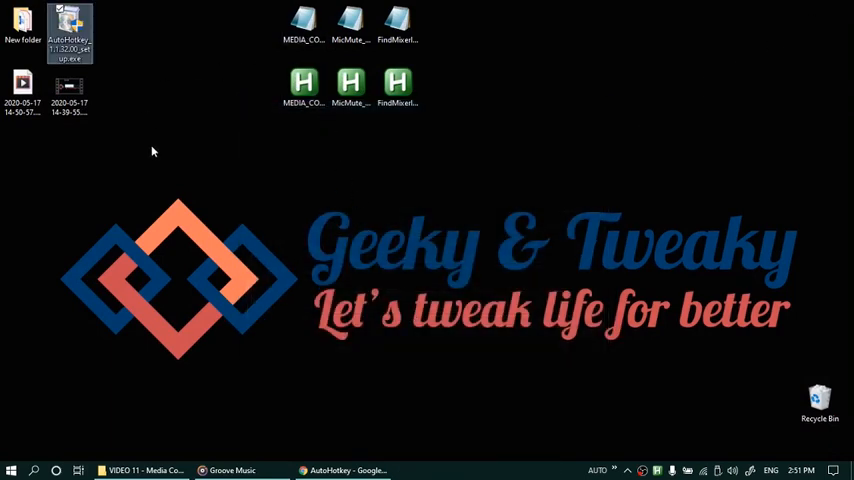
Step: Create test.ahk on the desktop and make AutoHotkey Unicode 64-bit its default app
right_click(153, 151)
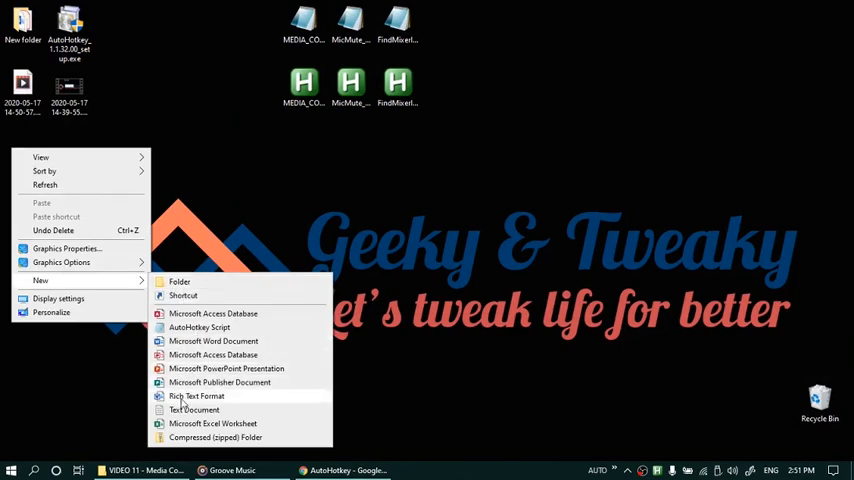
left_click(195, 409)
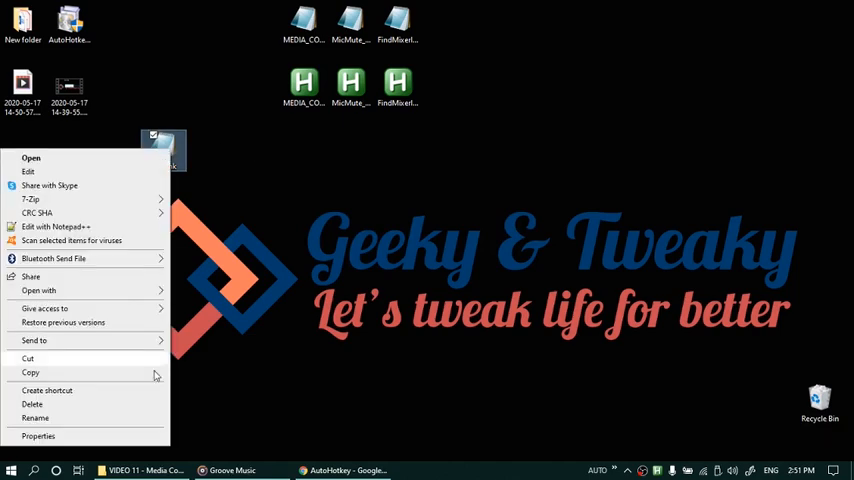
left_click(36, 436)
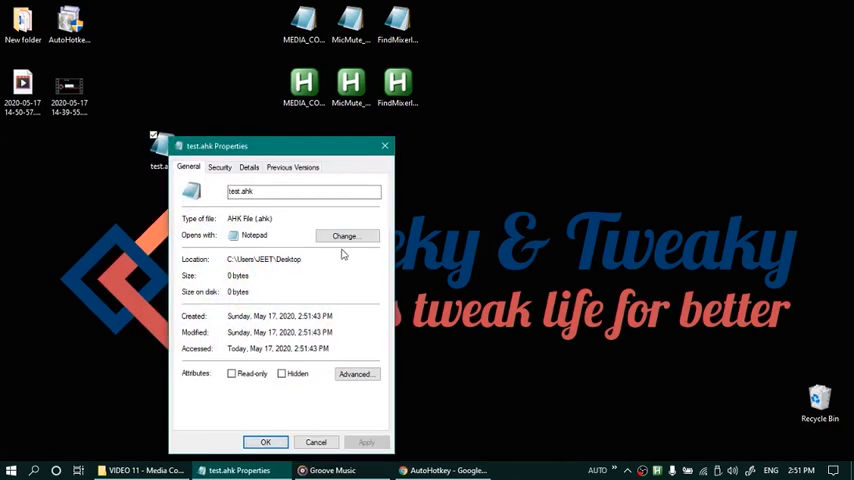
left_click(345, 235)
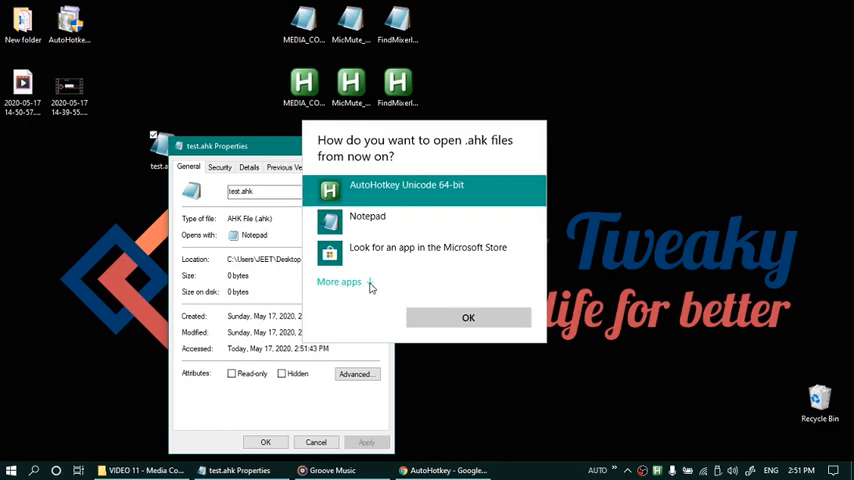
left_click(468, 317)
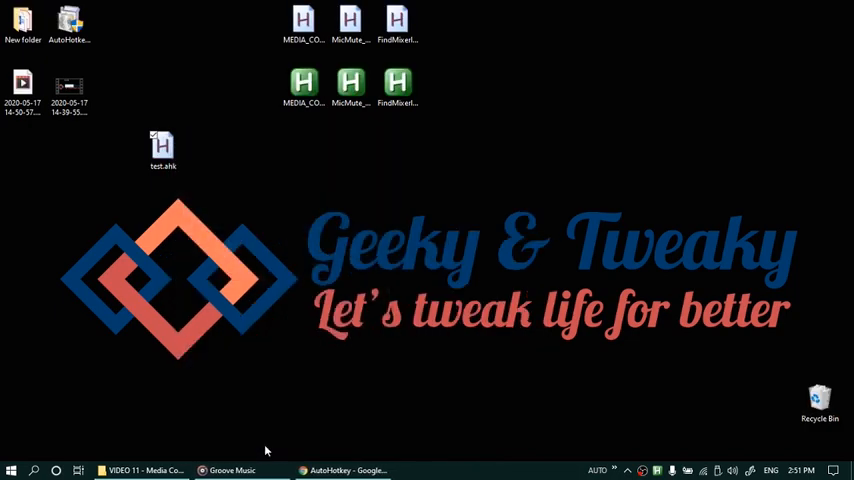
right_click(162, 147)
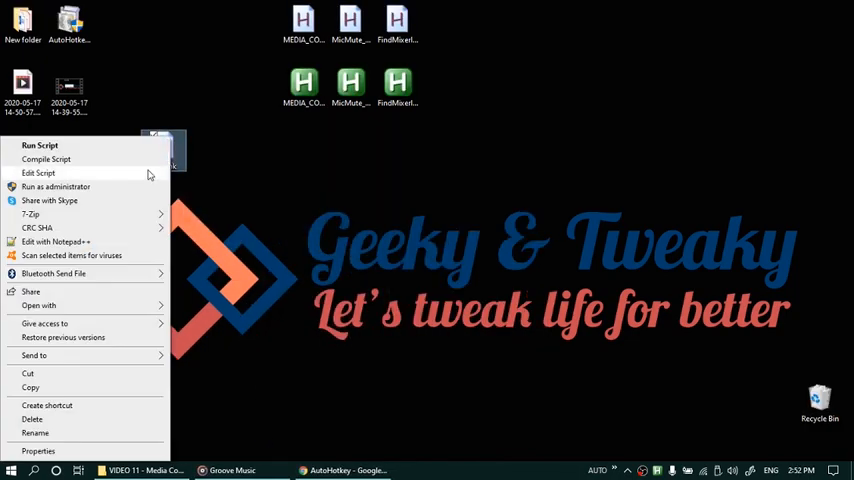
Step: Paste the media and volume hotkeys into test.ahk, save and run it, then exit it
left_click(37, 173)
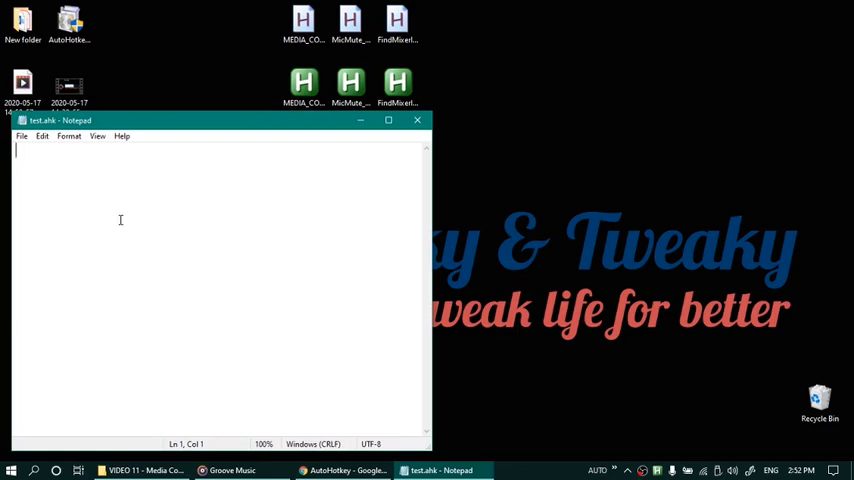
right_click(300, 18)
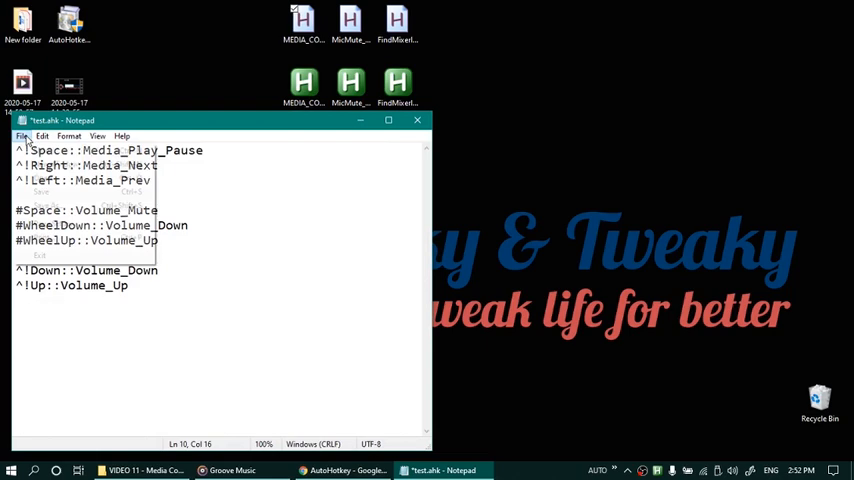
left_click(416, 120)
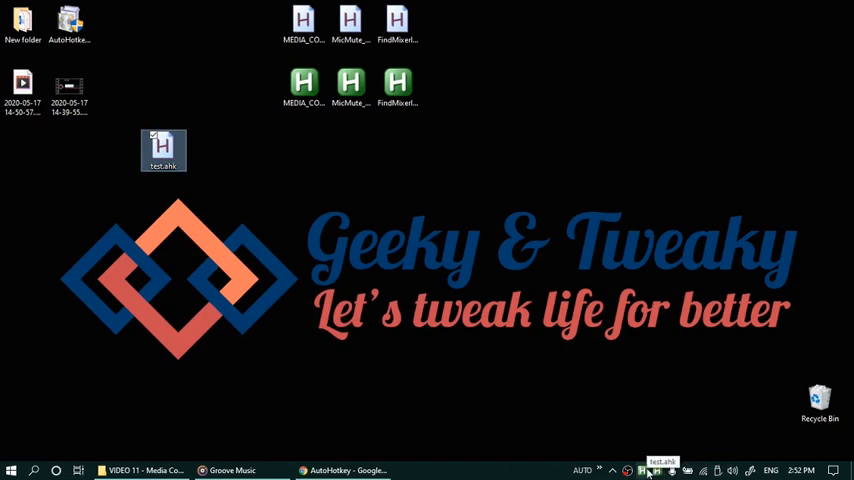
right_click(666, 465)
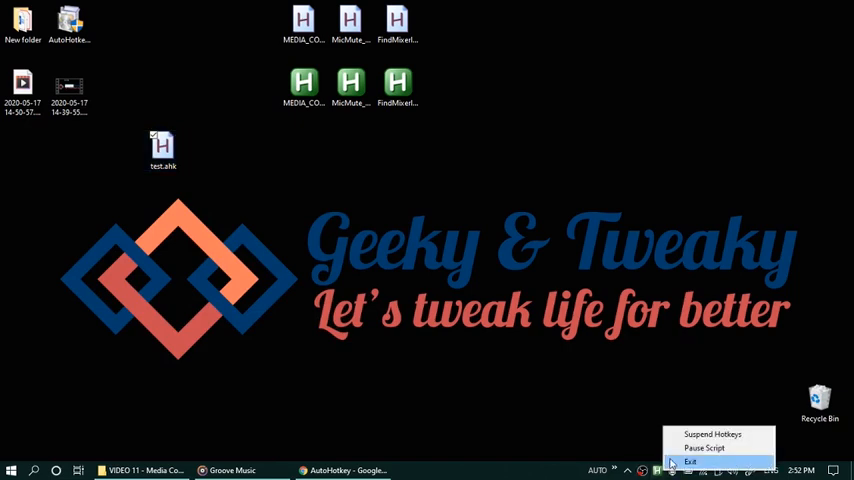
left_click(695, 456)
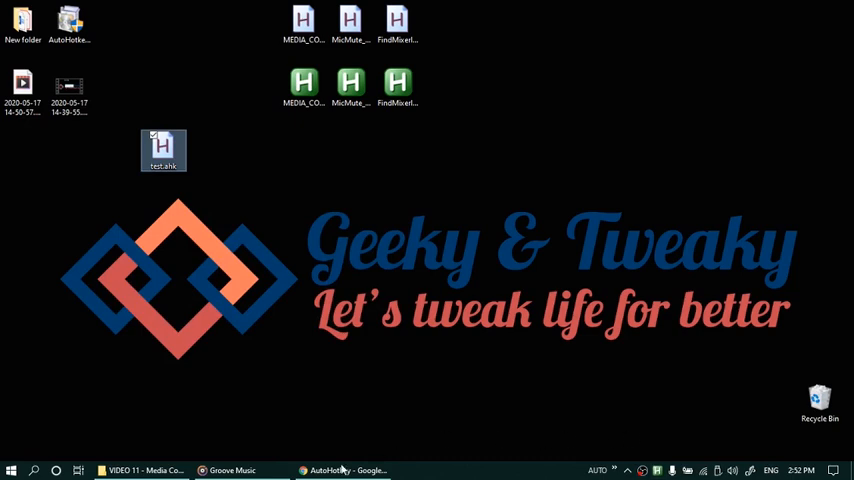
left_click(267, 420)
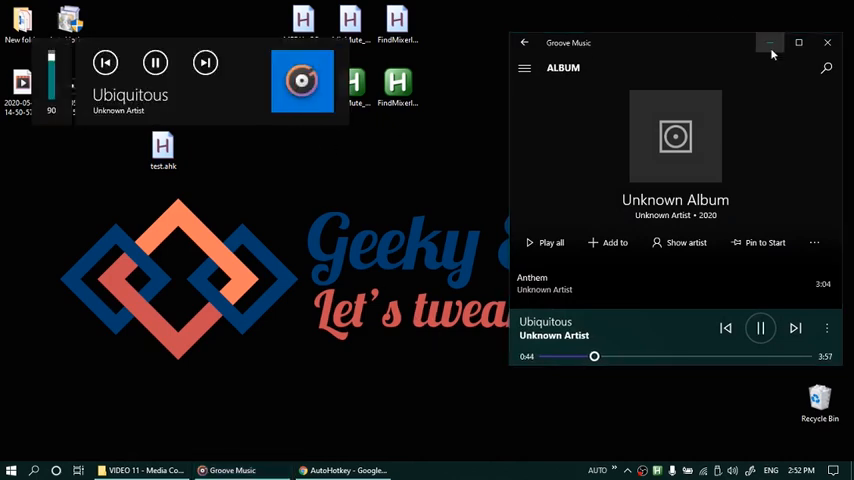
Step: Minimize Groove Music and pause the track Ubiquitous
left_click(770, 42)
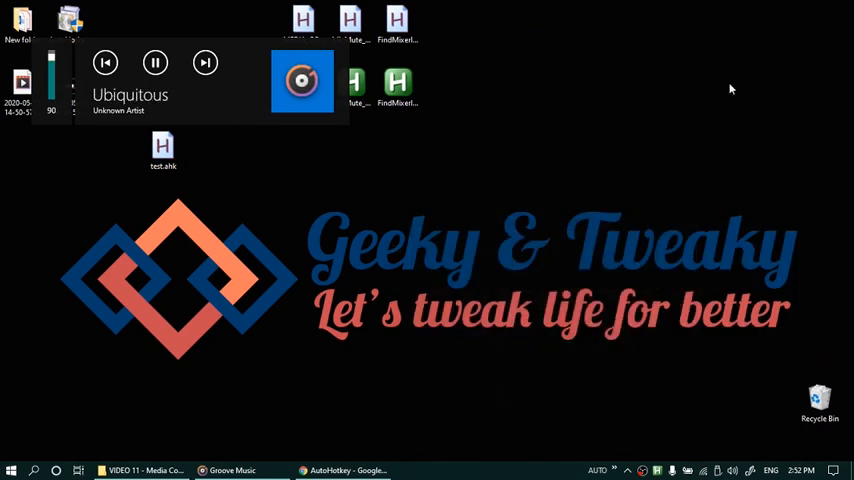
left_click(155, 62)
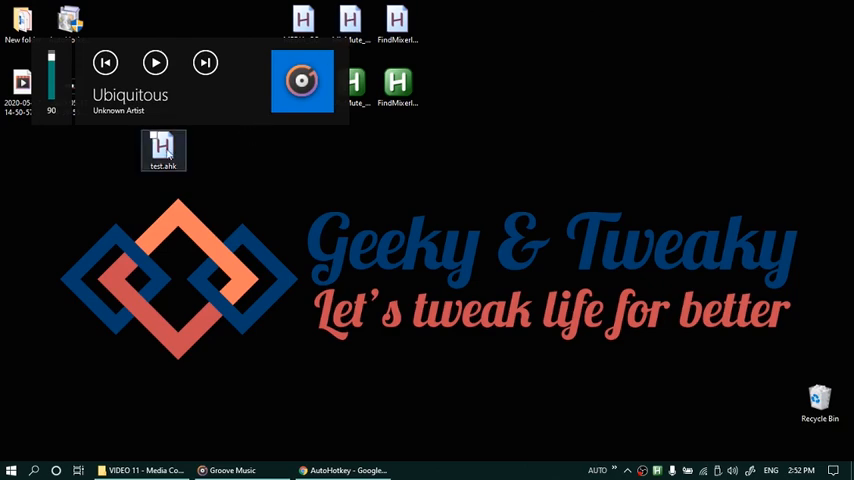
Step: Compile test.ahk into test.exe, run it, and exit the running script from the tray
right_click(163, 150)
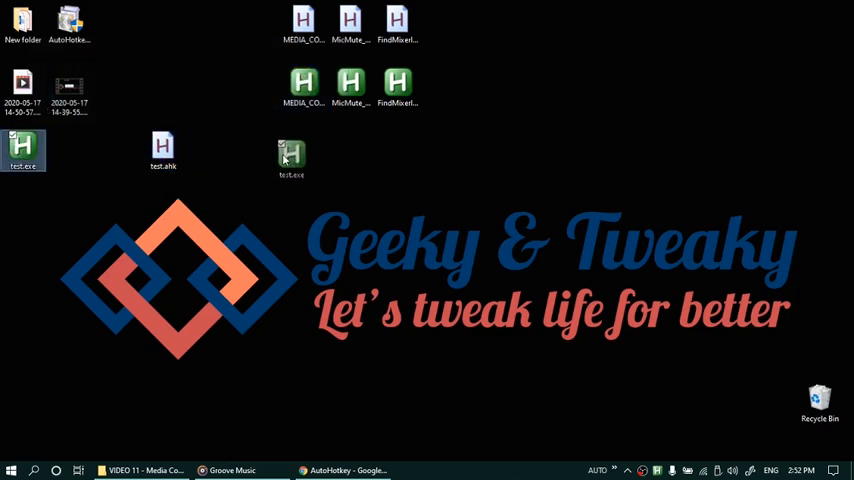
right_click(652, 462)
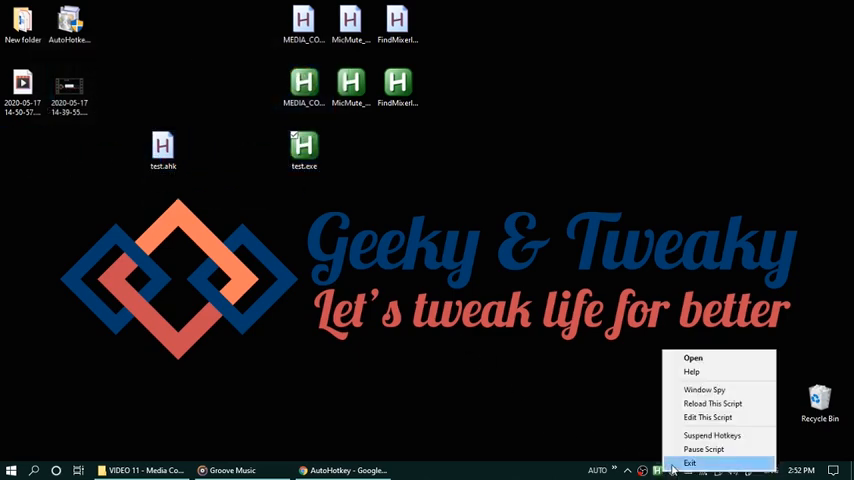
left_click(694, 454)
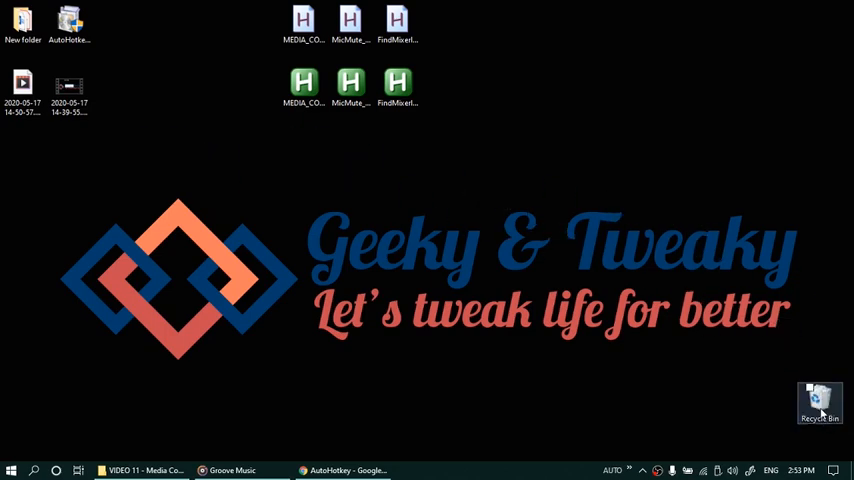
mouse_move(384, 119)
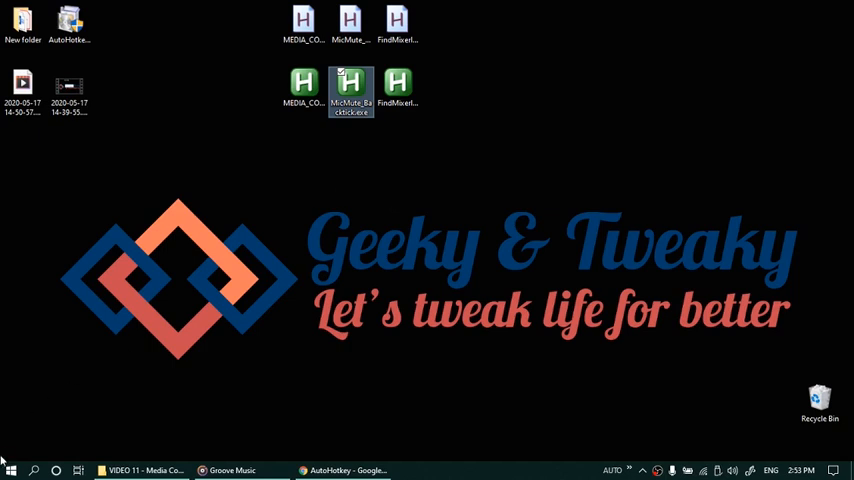
Step: Raise the Microphone Array recording level from 86 to 97 in Control Panel's Sound settings
left_click(9, 461)
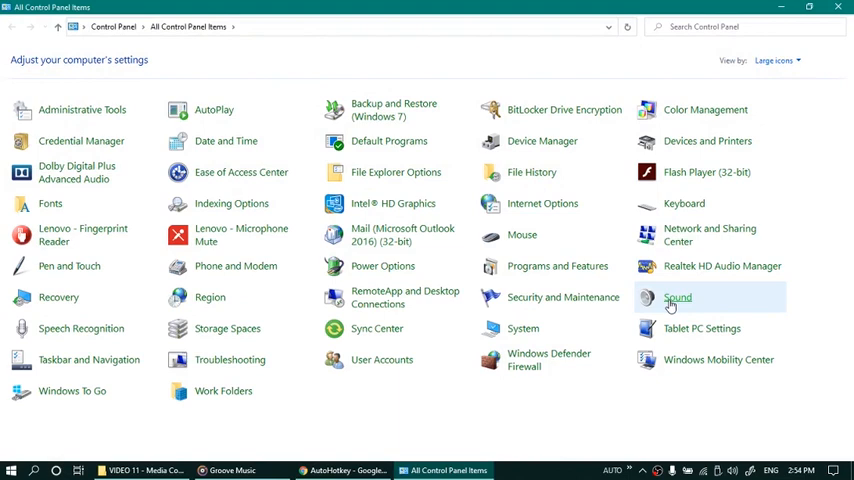
left_click(677, 297)
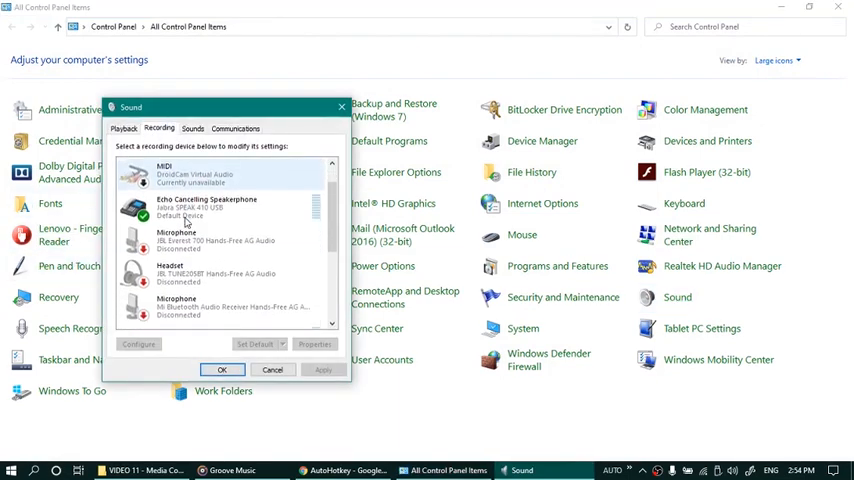
scroll("down", 3)
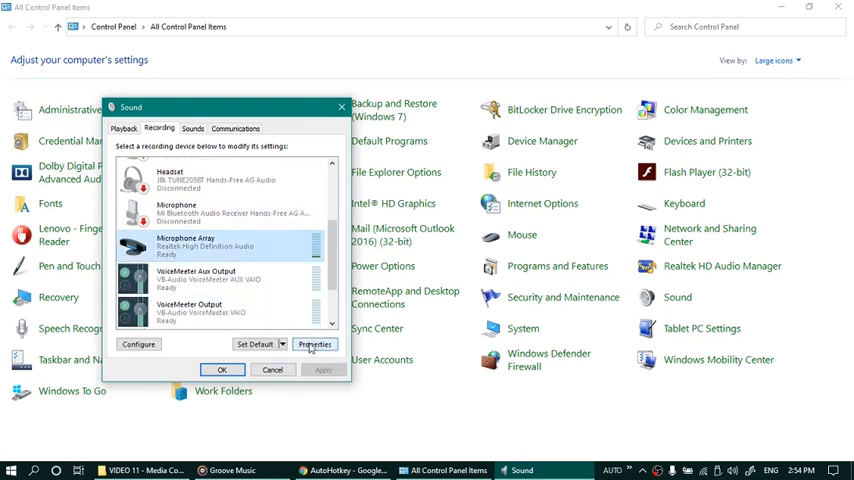
left_click(315, 344)
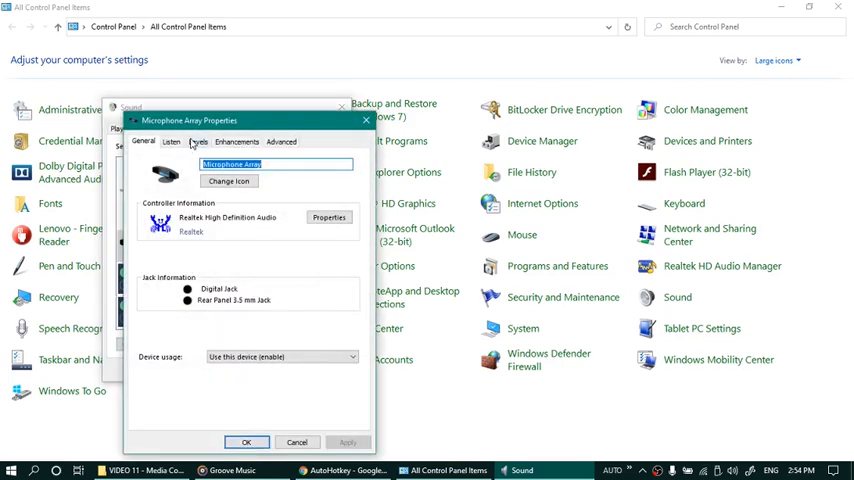
left_click(198, 141)
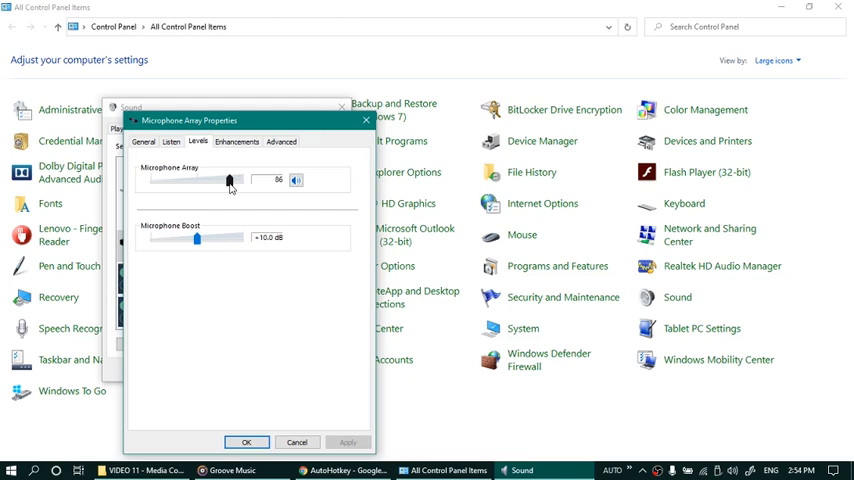
left_click_drag(229, 180, 240, 180)
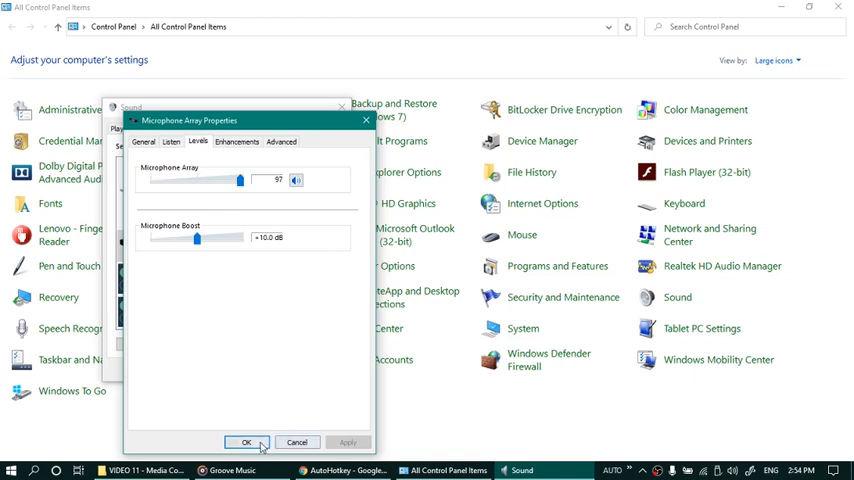
left_click(254, 441)
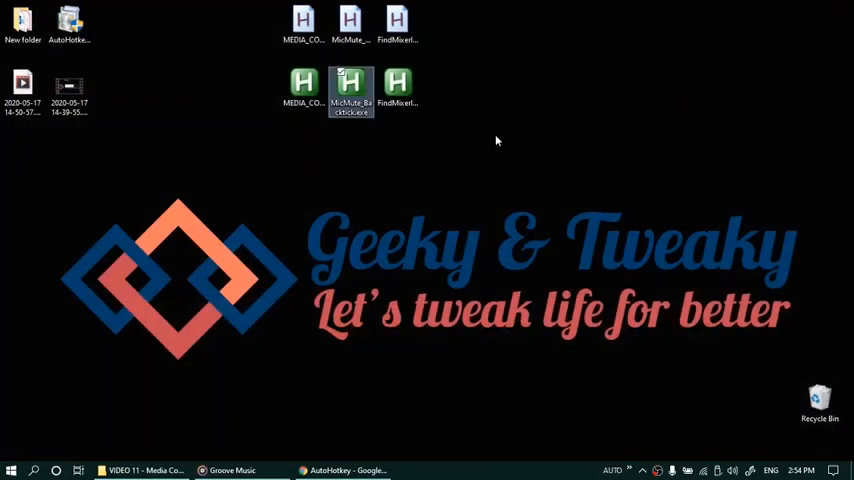
mouse_move(402, 85)
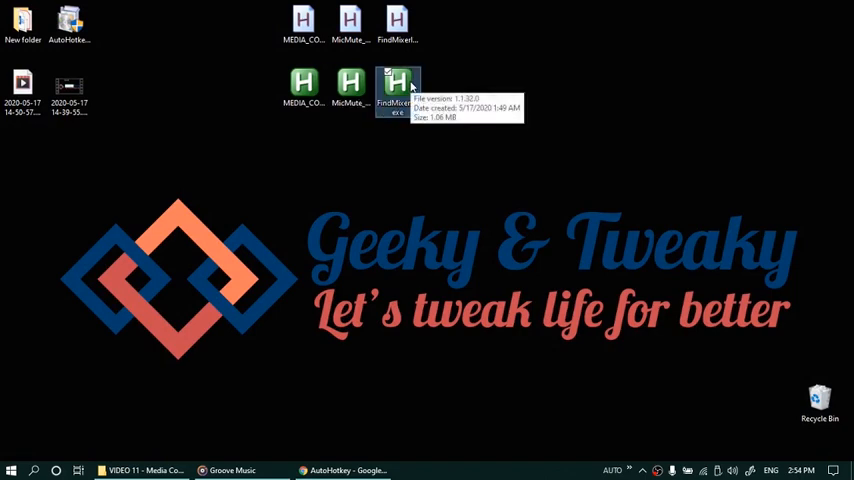
left_click(398, 24)
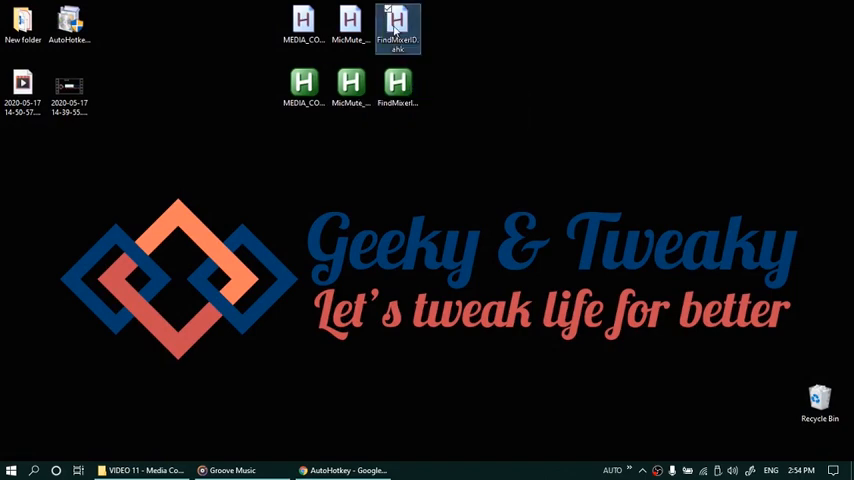
mouse_move(398, 22)
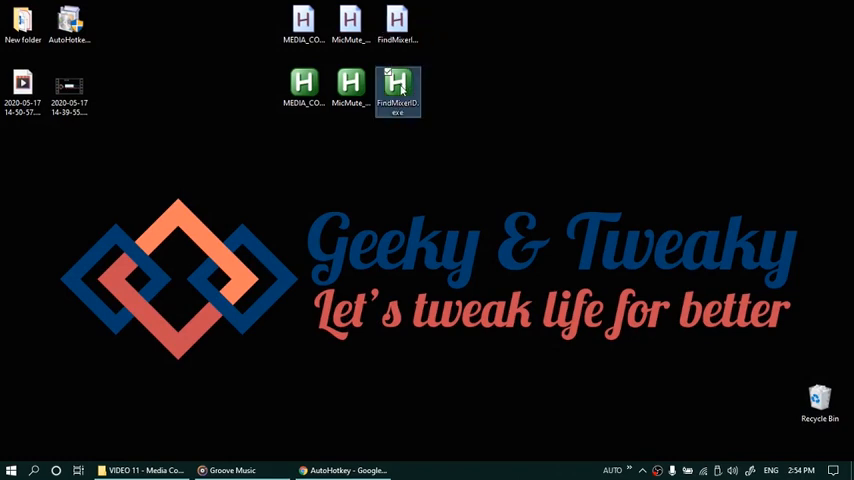
double_click(398, 82)
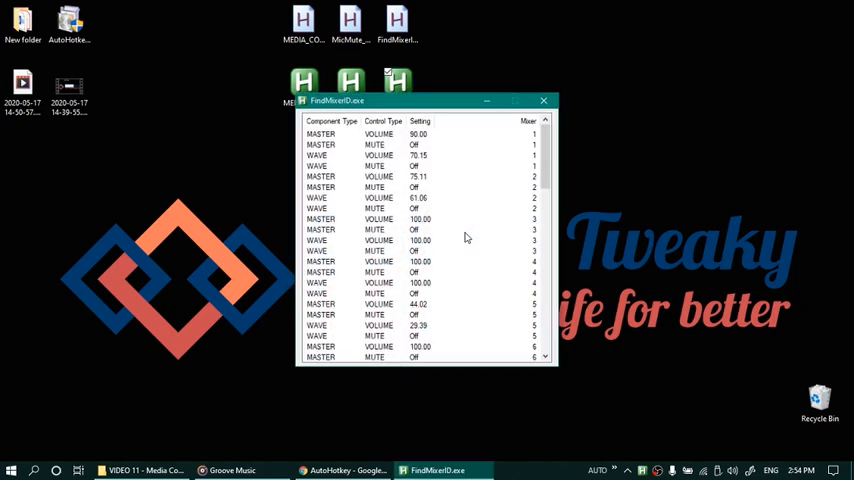
scroll("down", 3)
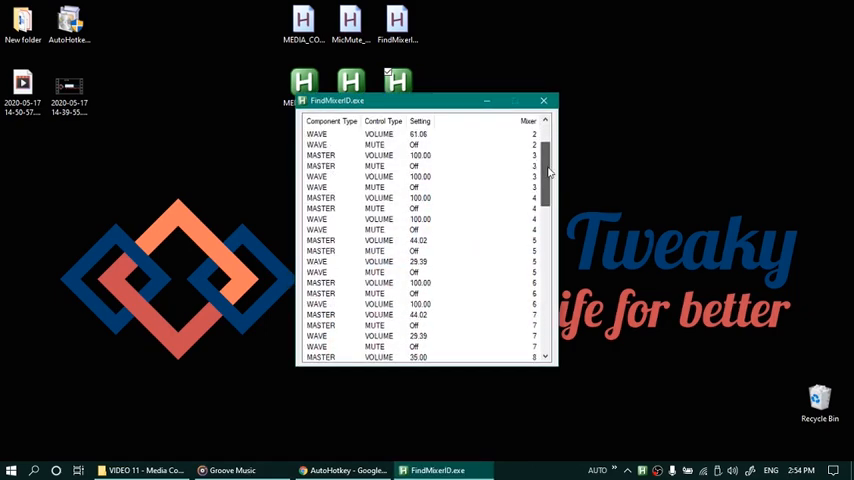
scroll("down", 3)
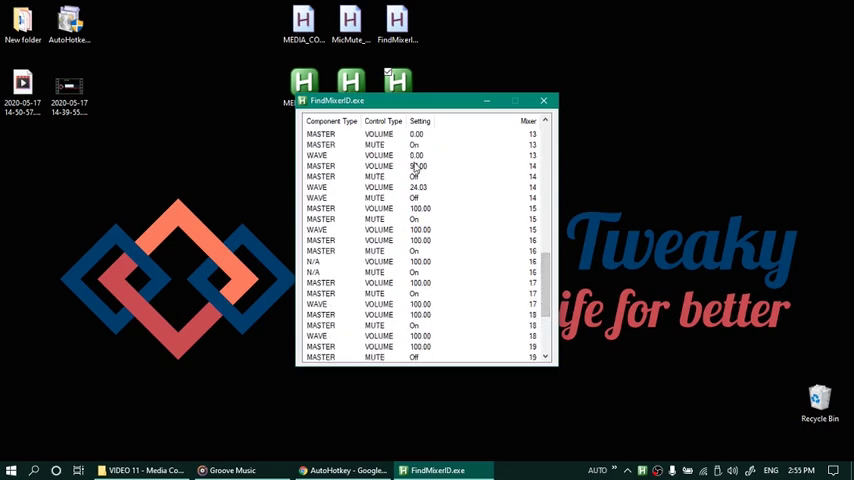
left_click(417, 166)
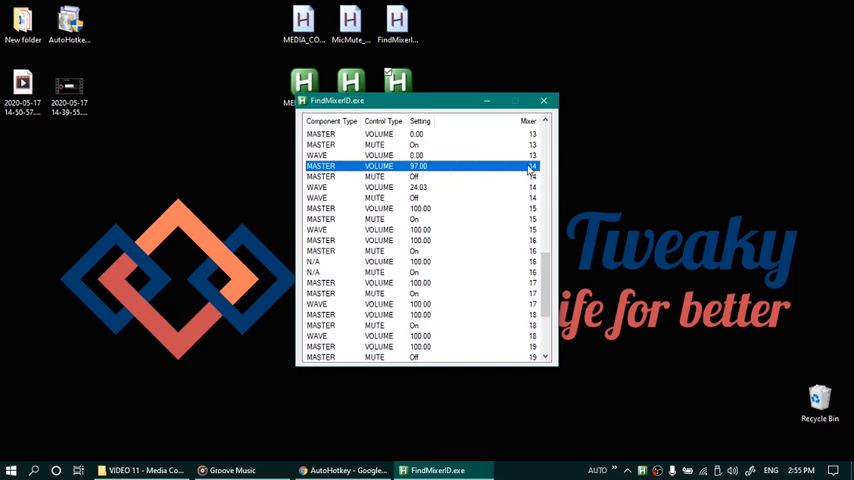
left_click(546, 99)
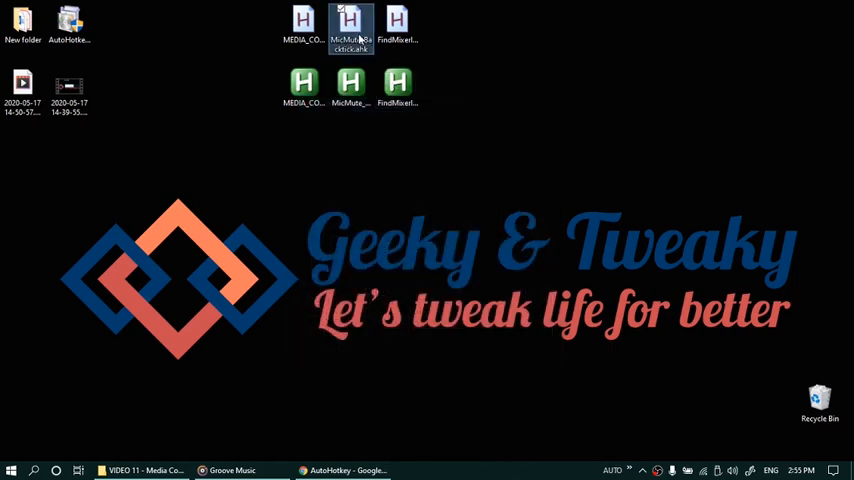
double_click(348, 22)
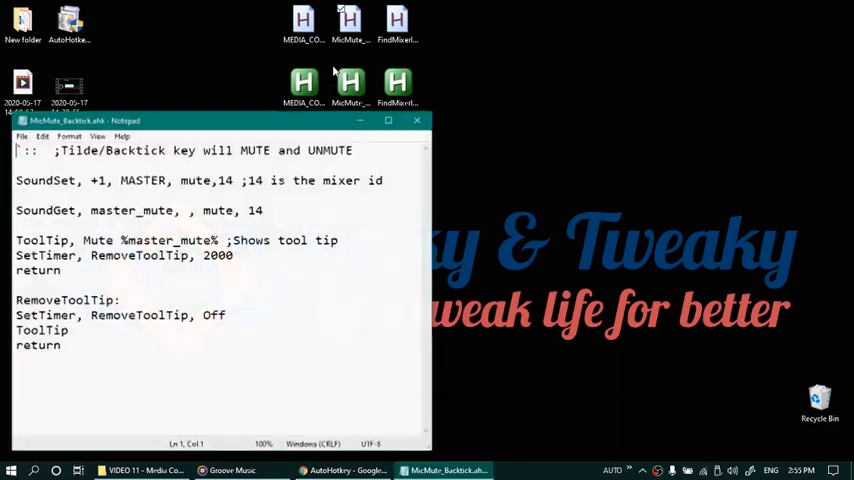
double_click(226, 180)
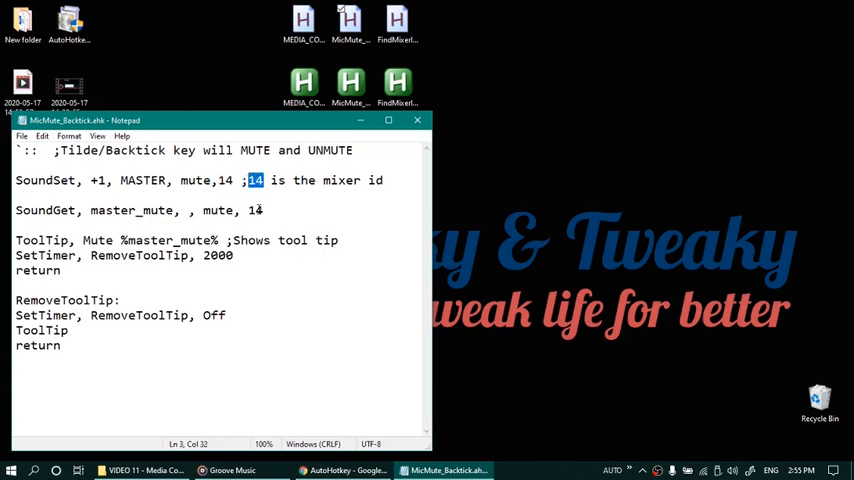
double_click(256, 210)
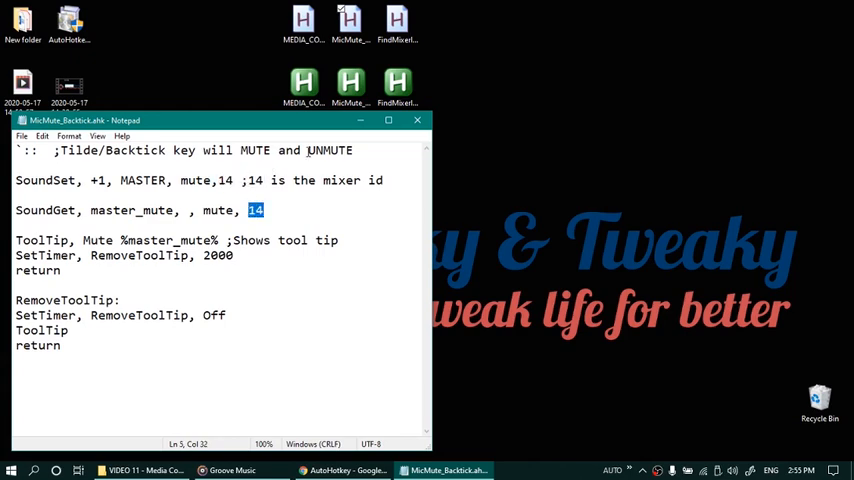
left_click(417, 120)
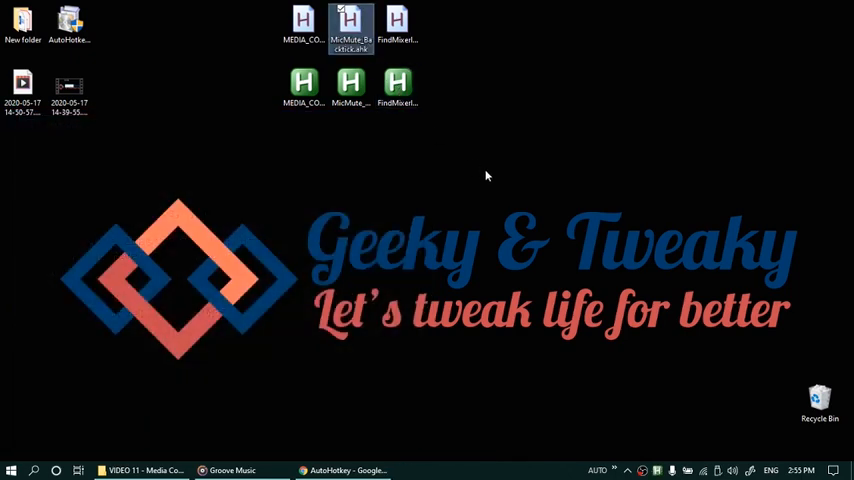
right_click(352, 22)
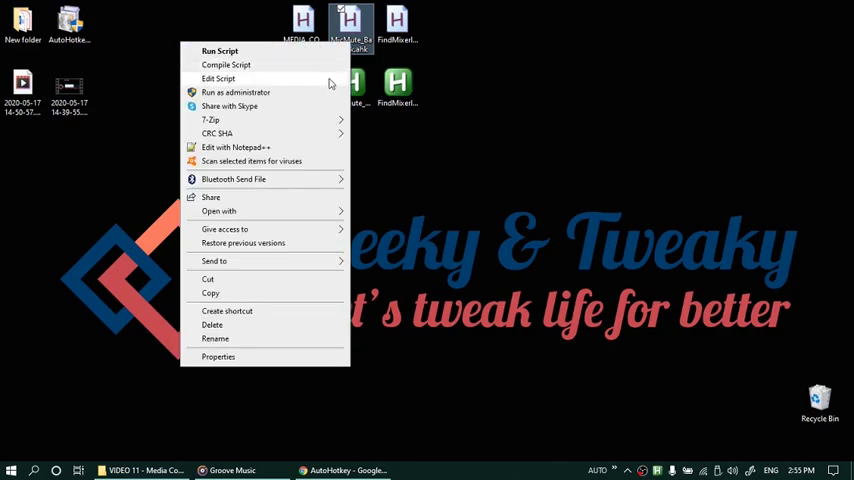
left_click(218, 78)
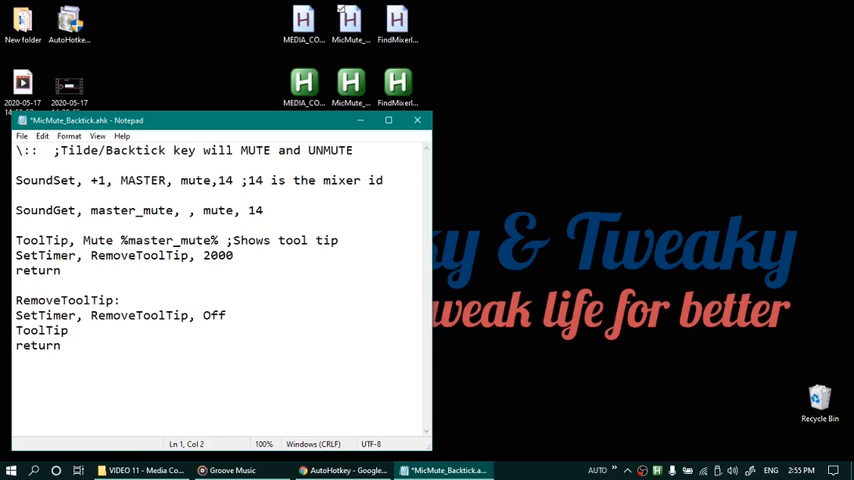
left_click(417, 120)
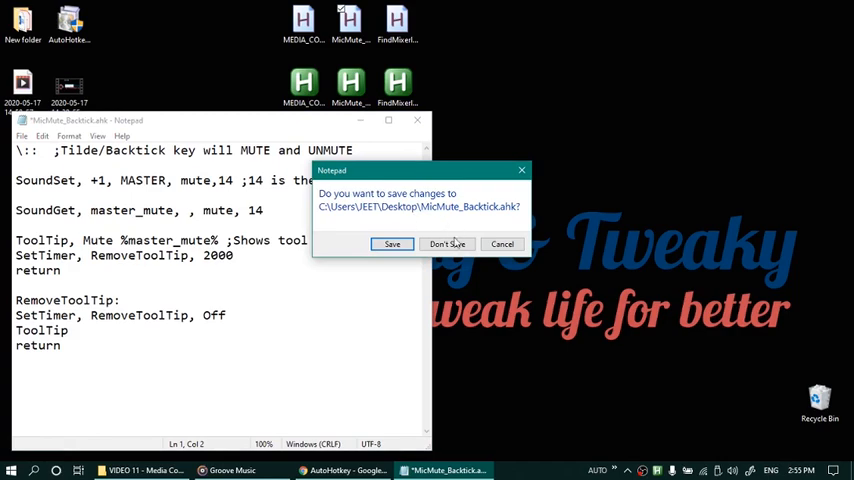
left_click(447, 243)
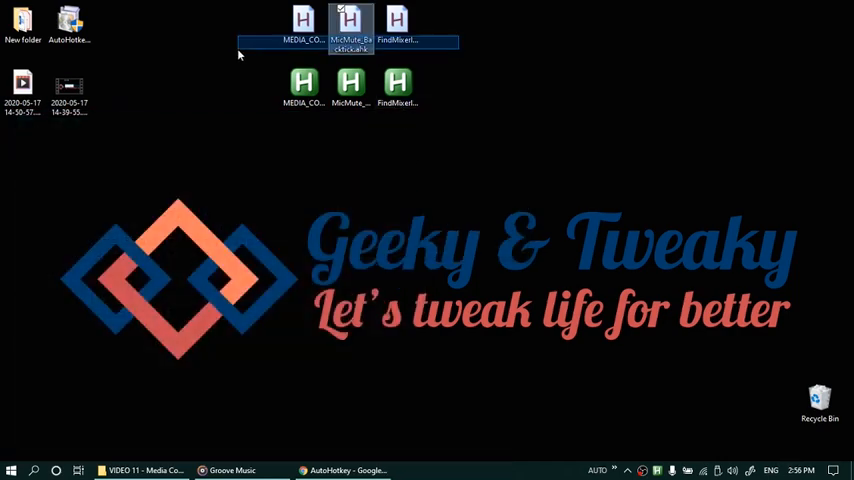